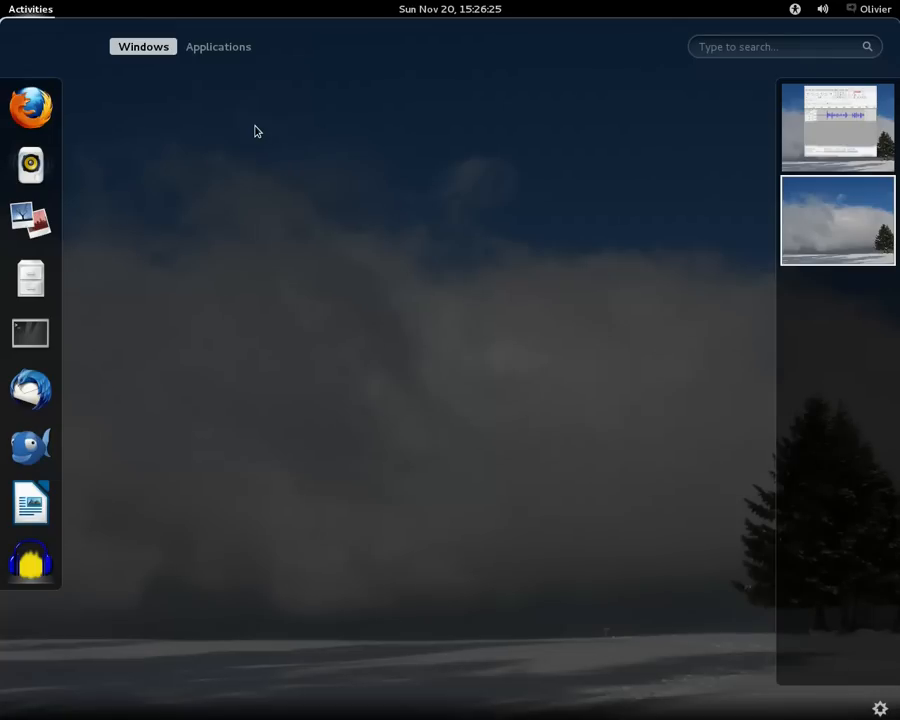
mouse_move(252, 136)
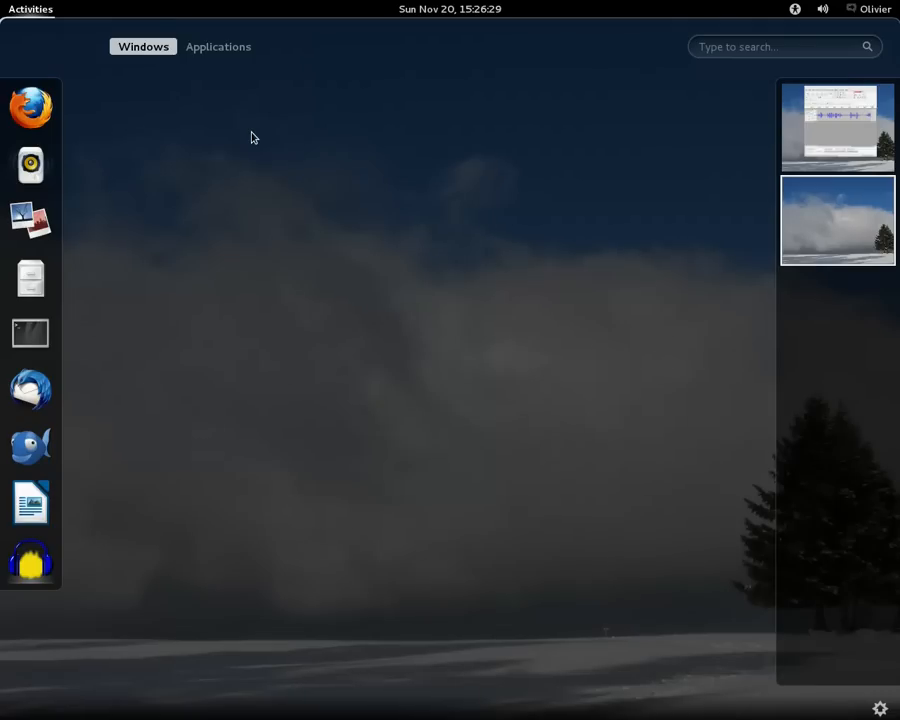
- Search 'test' in the Activities overview to launch the Bluefish TEST build
text(test)
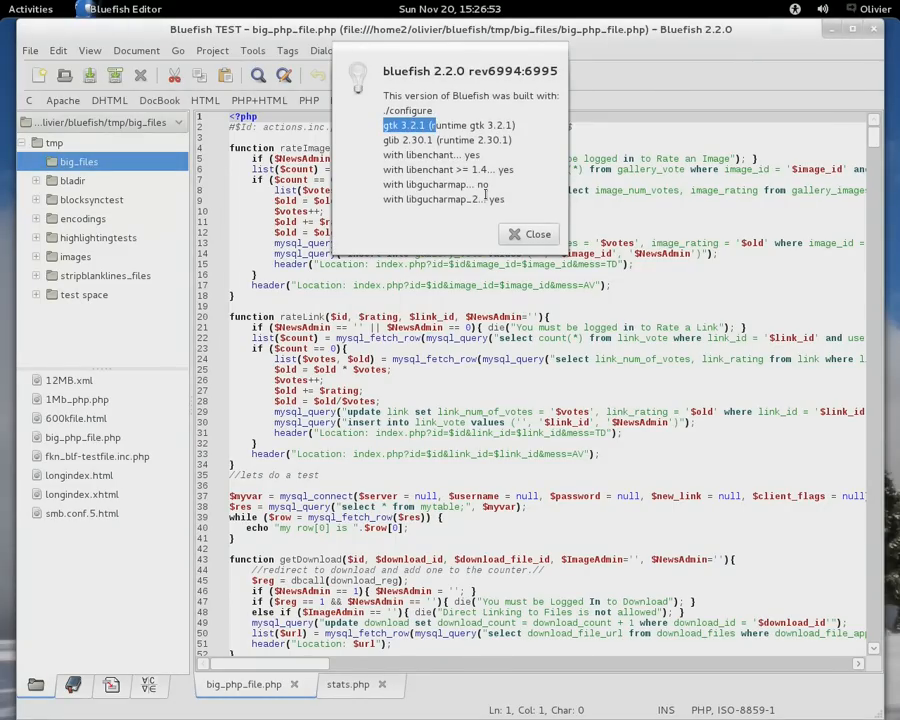
- Close the About dialog after reading the version and build details
click(528, 232)
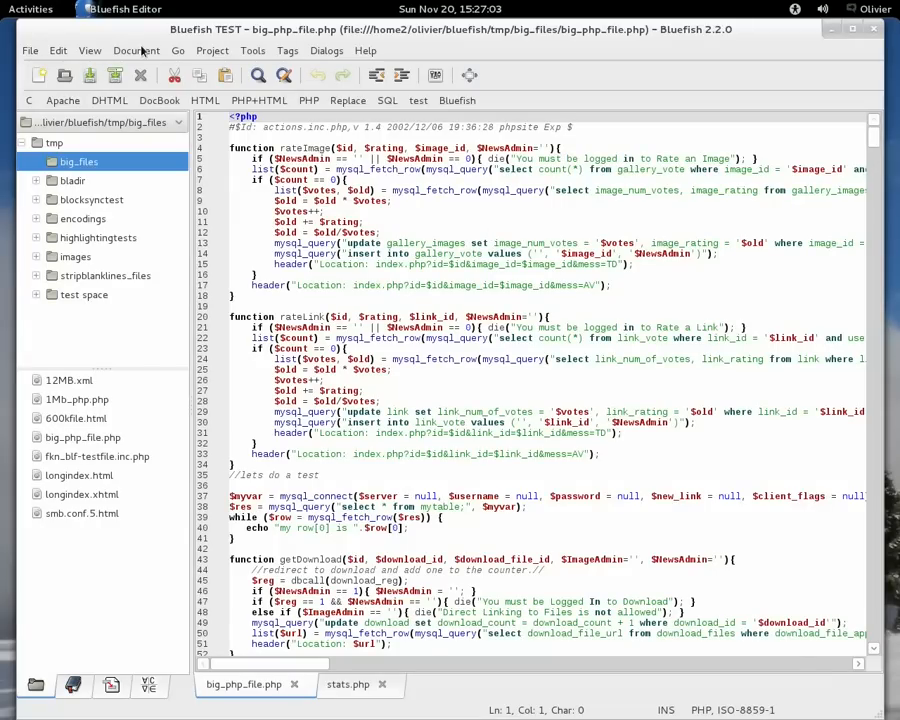
- Browse the Document menu's language modes and editor options
click(136, 50)
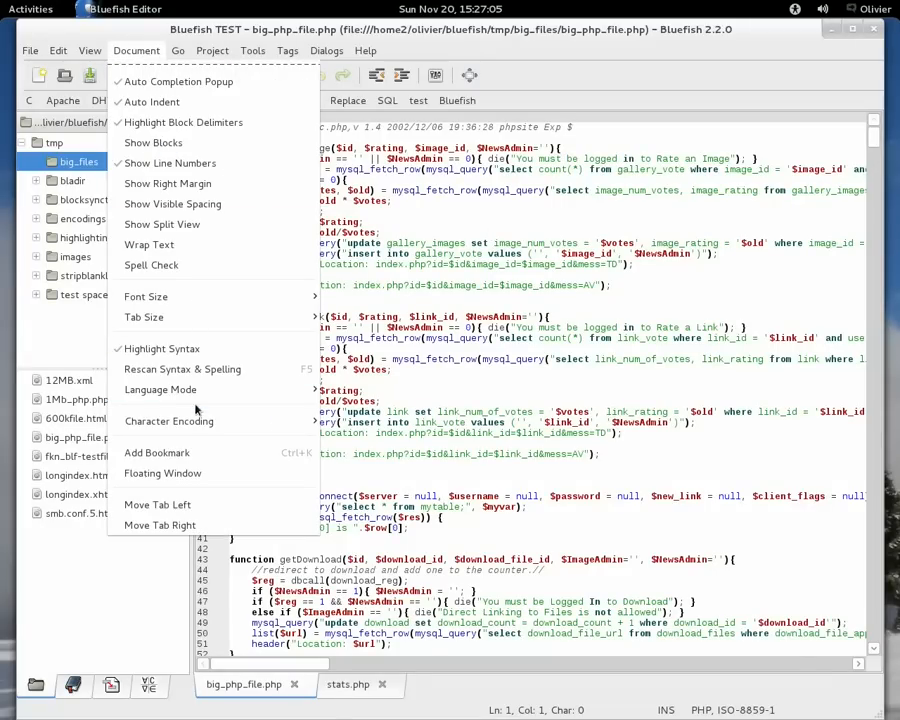
mouse_move(160, 390)
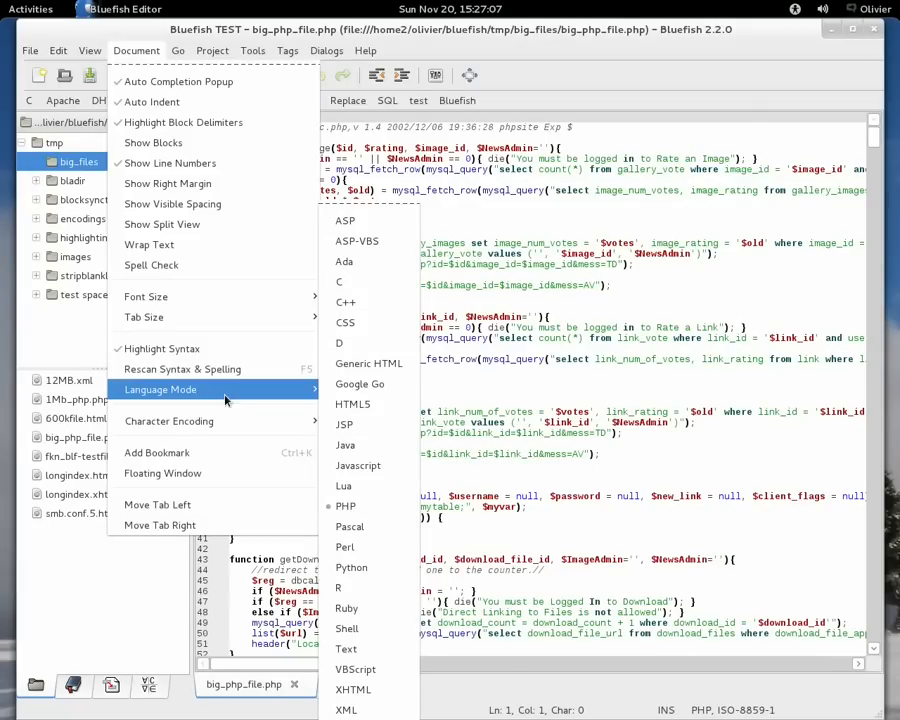
mouse_move(344, 486)
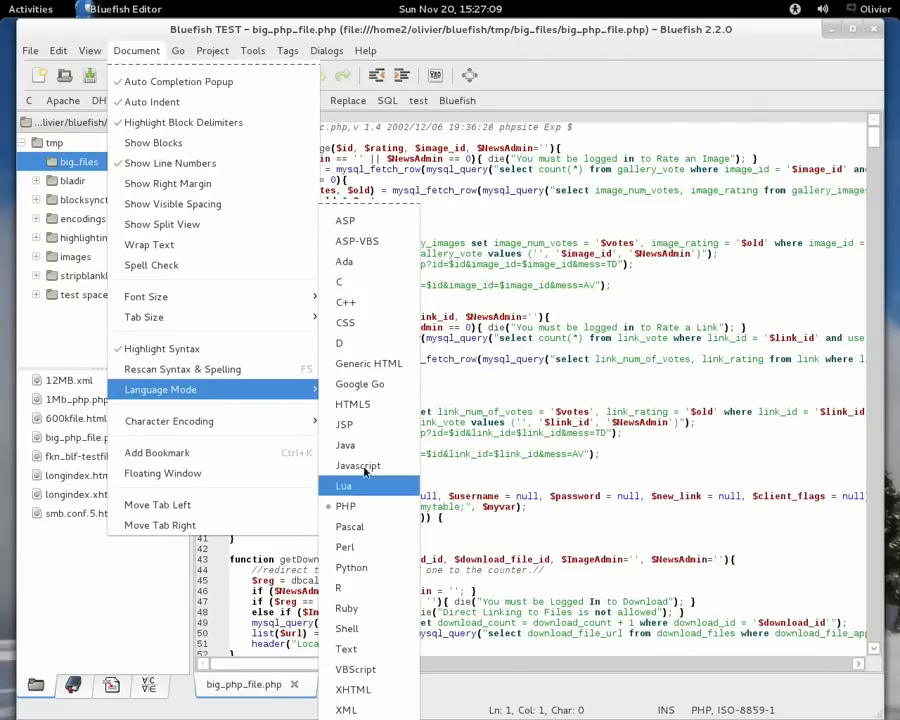
mouse_move(344, 710)
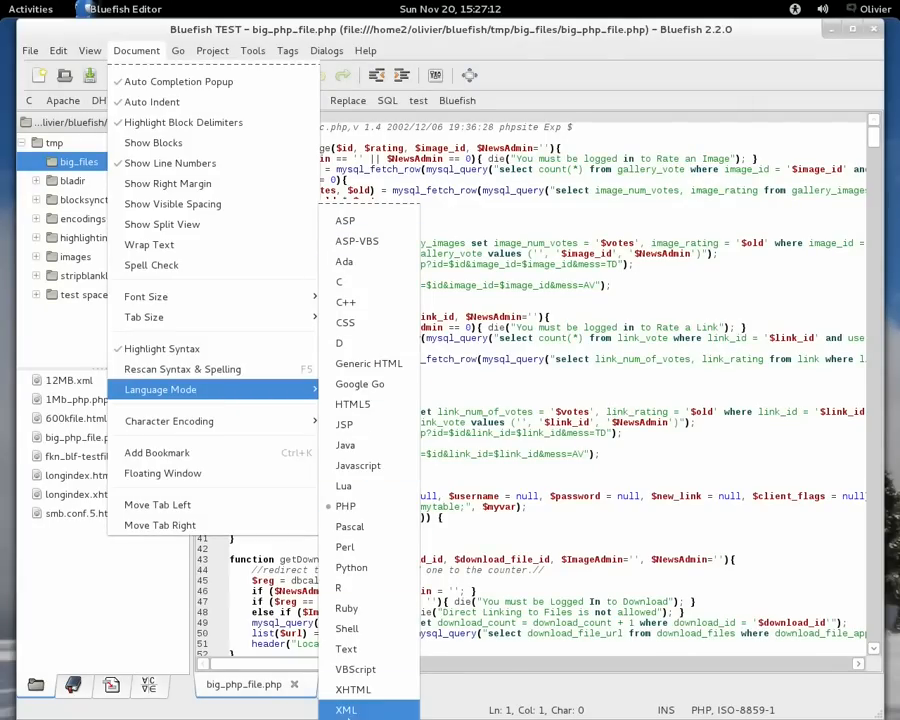
mouse_move(352, 688)
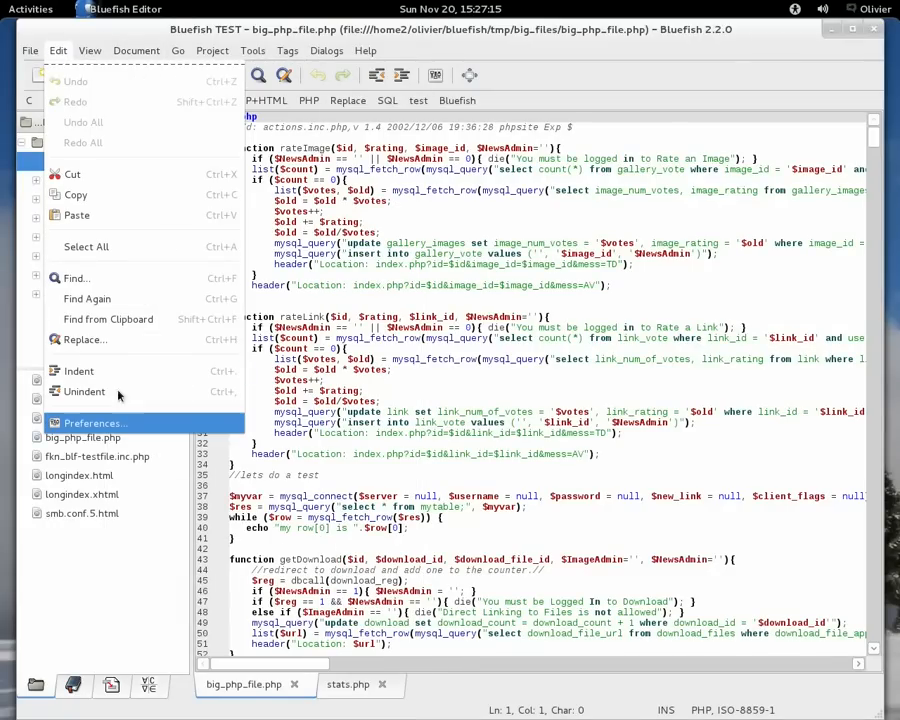
- In Preferences, select Vala in the language list to enable show_in_menu
click(94, 422)
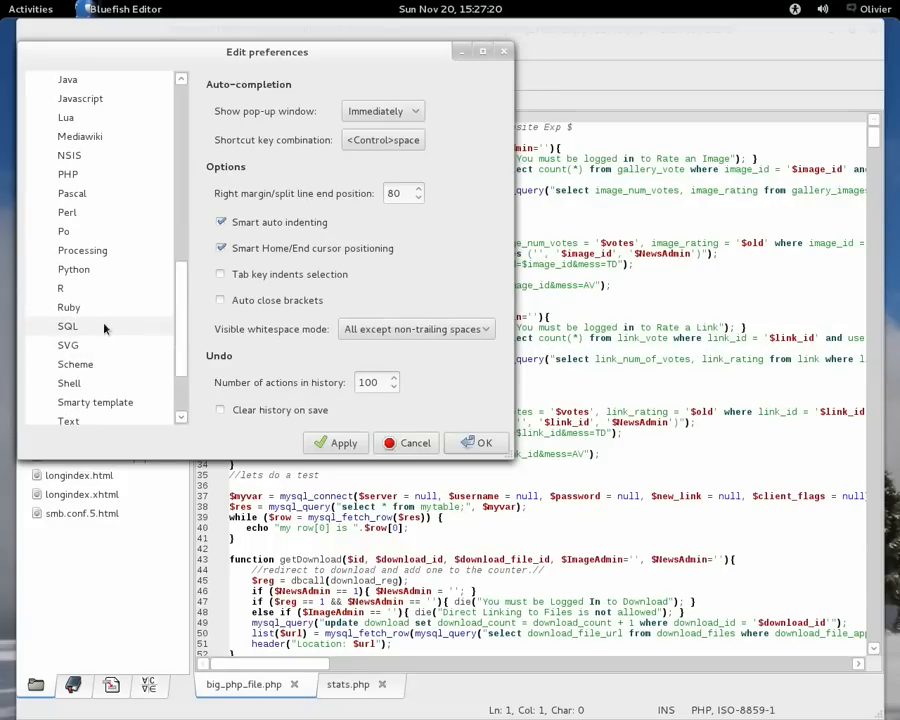
click(68, 358)
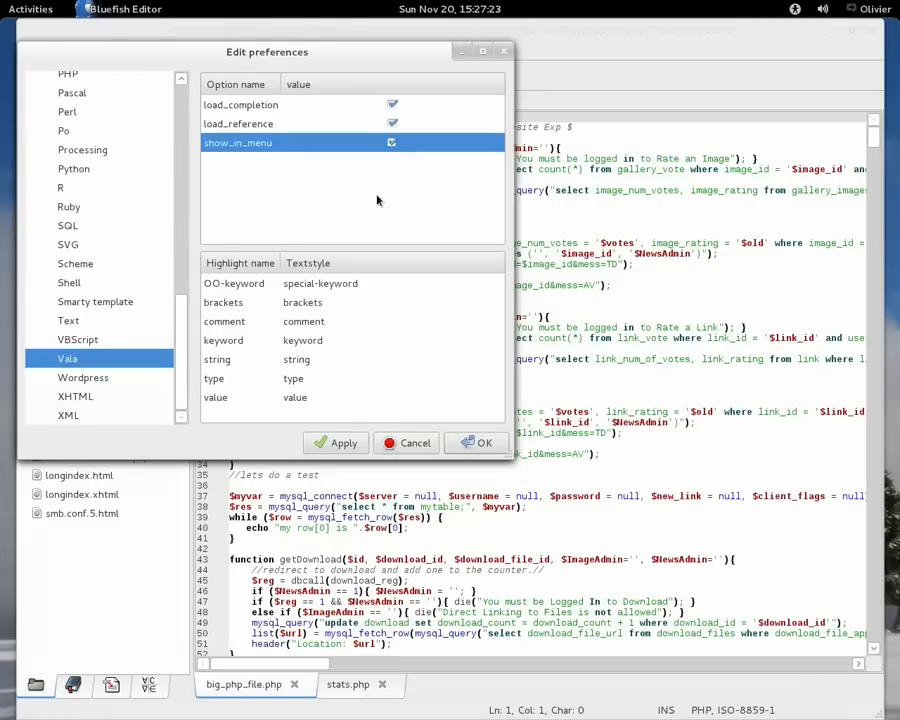
mouse_move(140, 288)
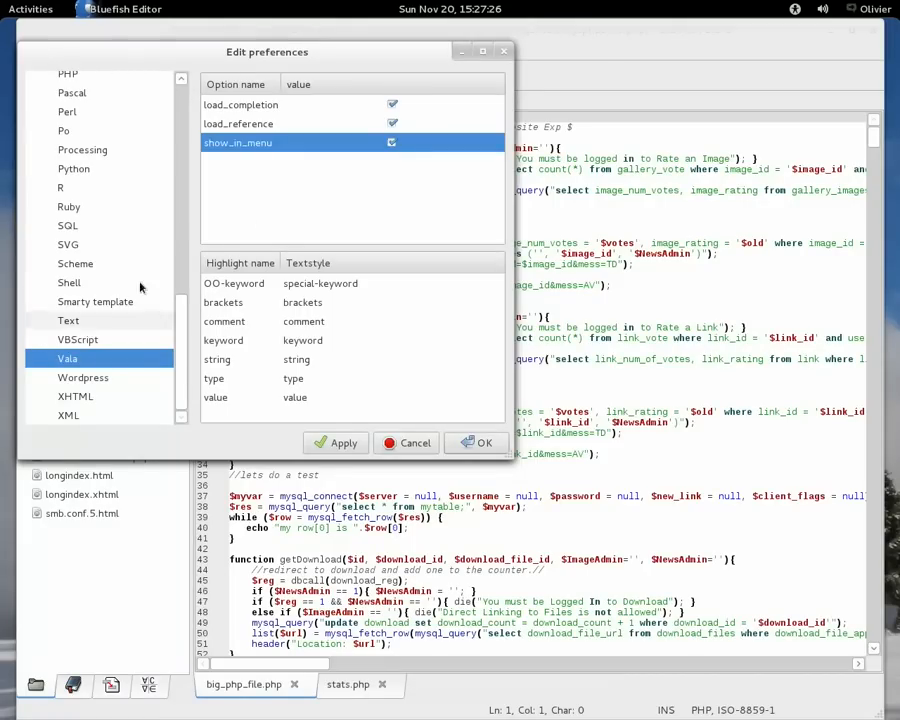
mouse_move(88, 380)
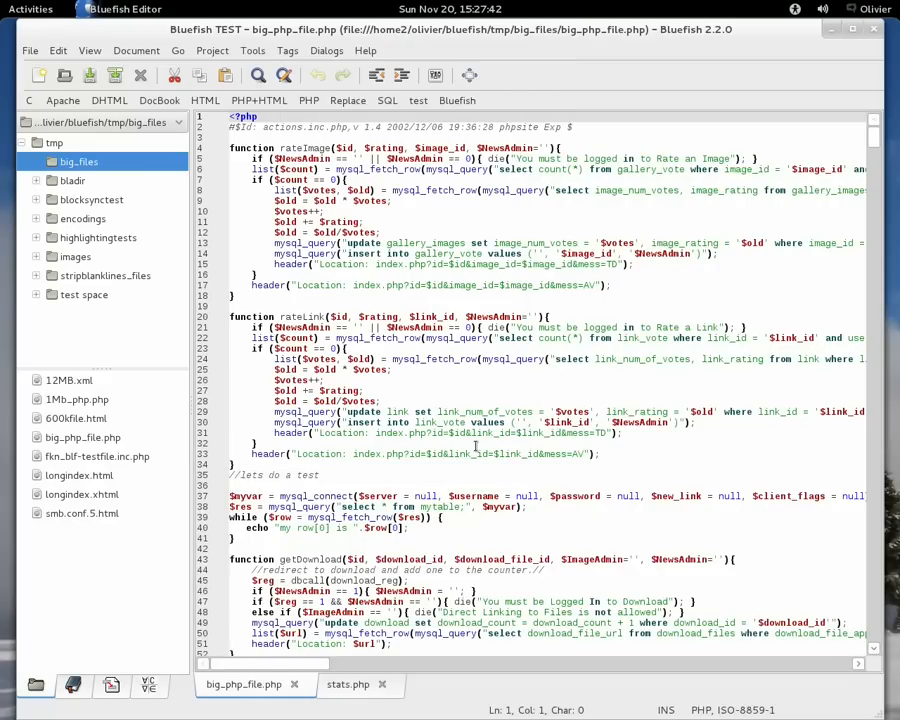
click(140, 50)
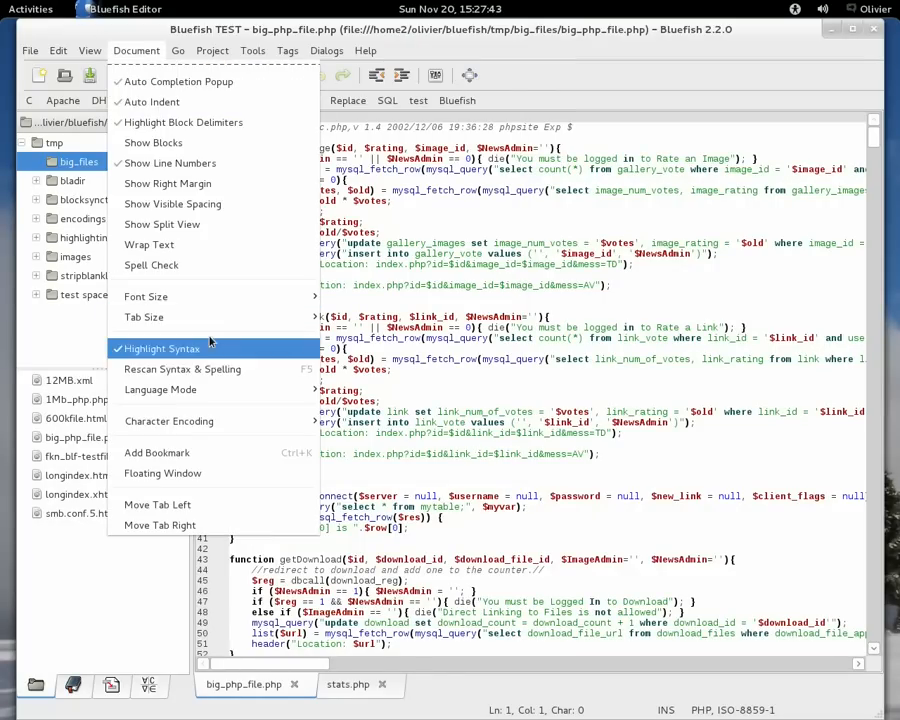
click(160, 390)
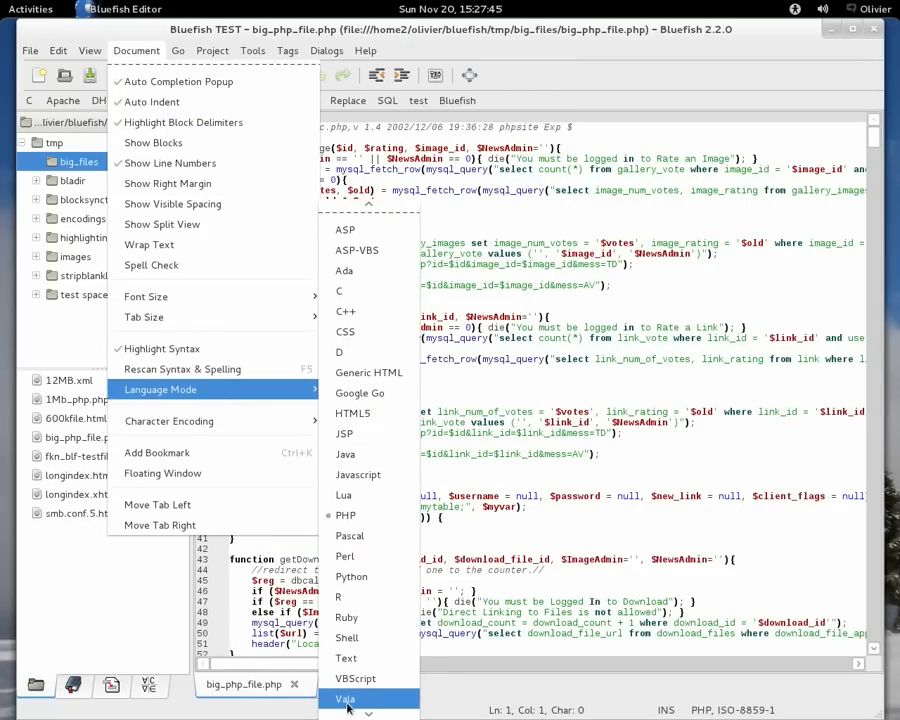
mouse_move(360, 702)
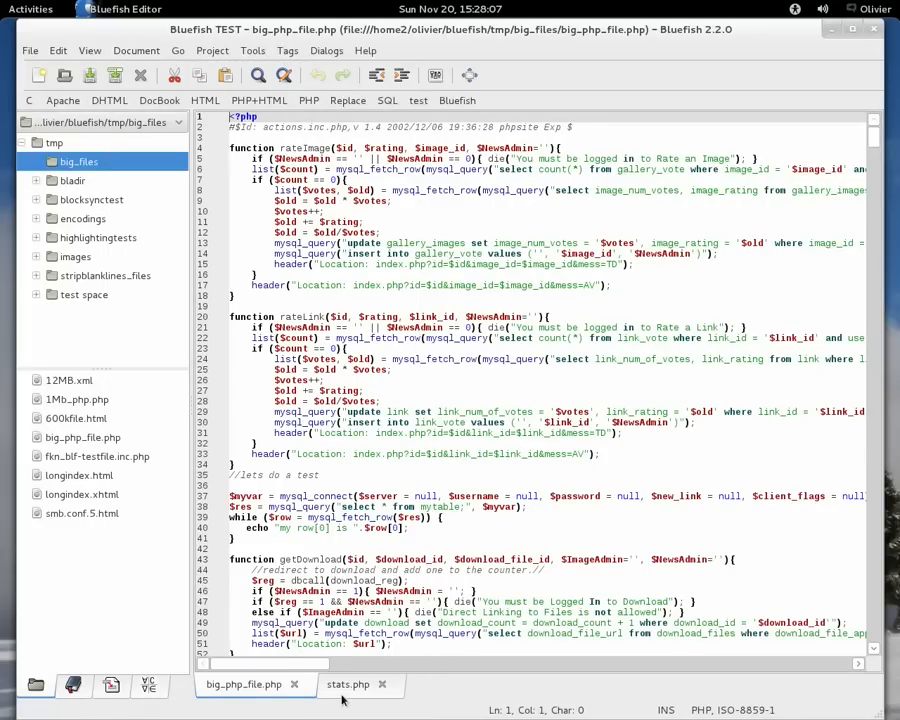
- Switch to stats.php and scroll down to the gnome translation lines
click(348, 684)
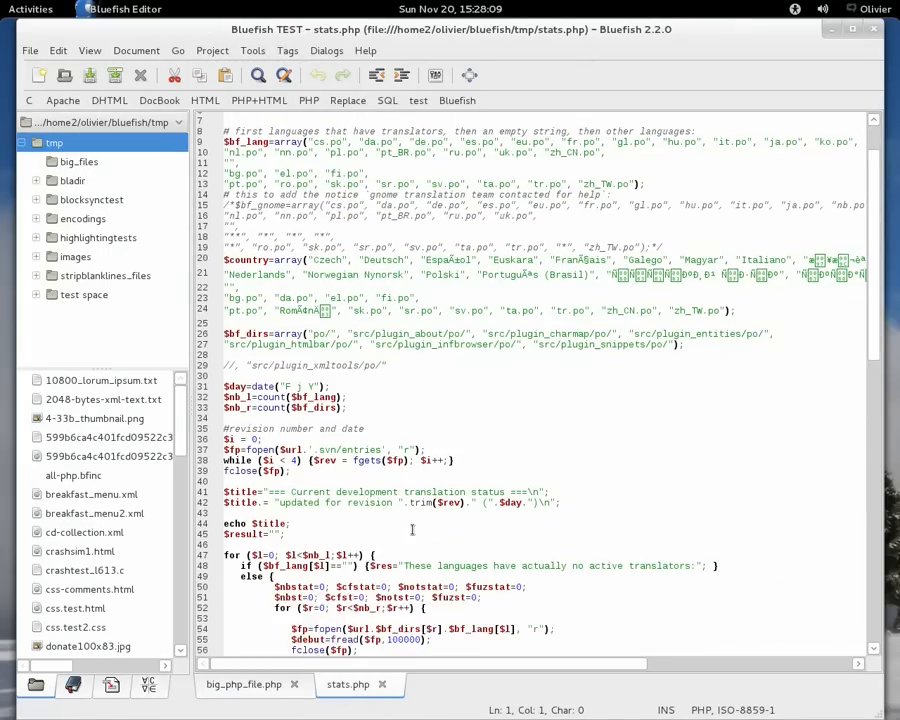
scroll(down, 3)
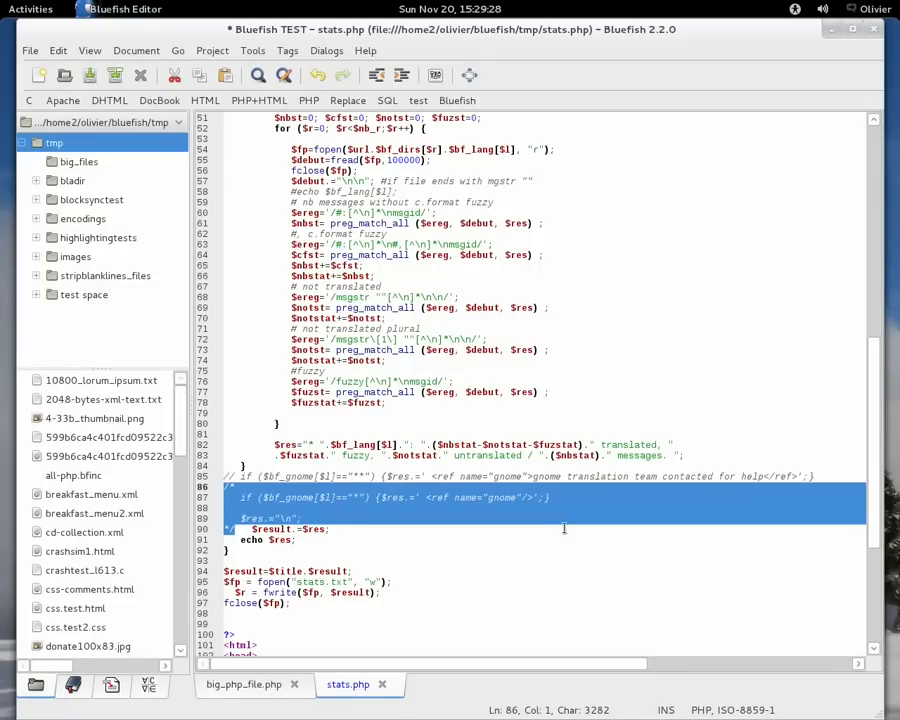
- Toggle comments on the gnome translation lines and try block selections, then clear the selection
scroll(down, 3)
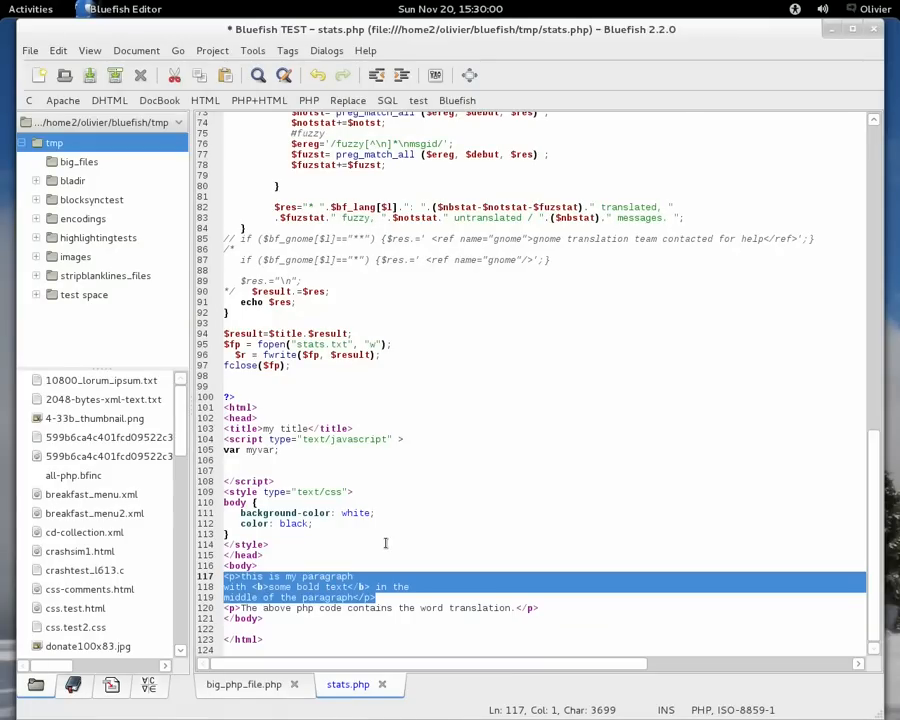
mouse_move(348, 532)
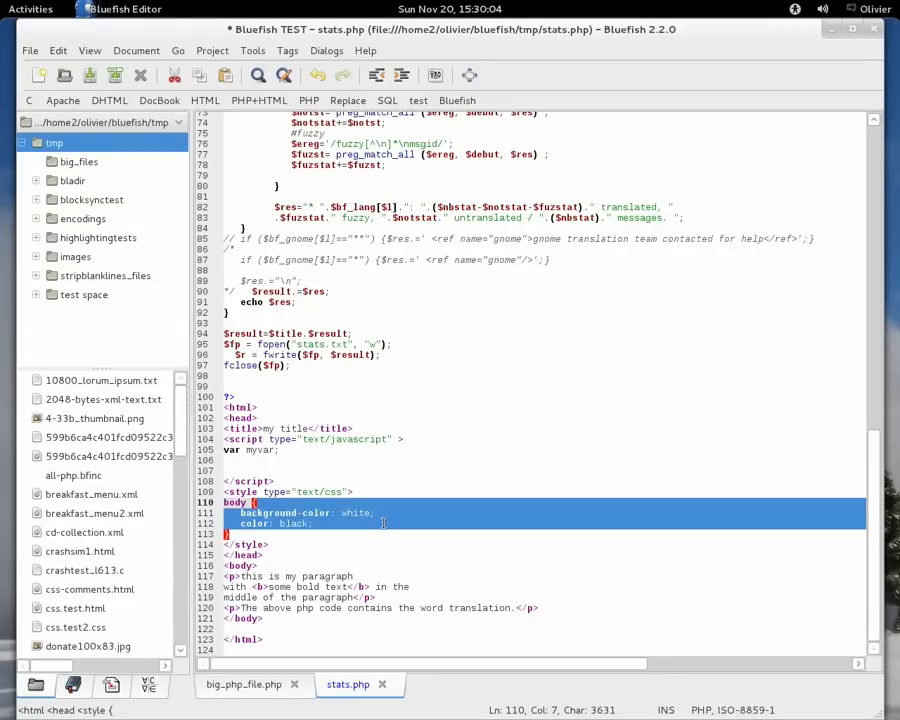
scroll(up, 3)
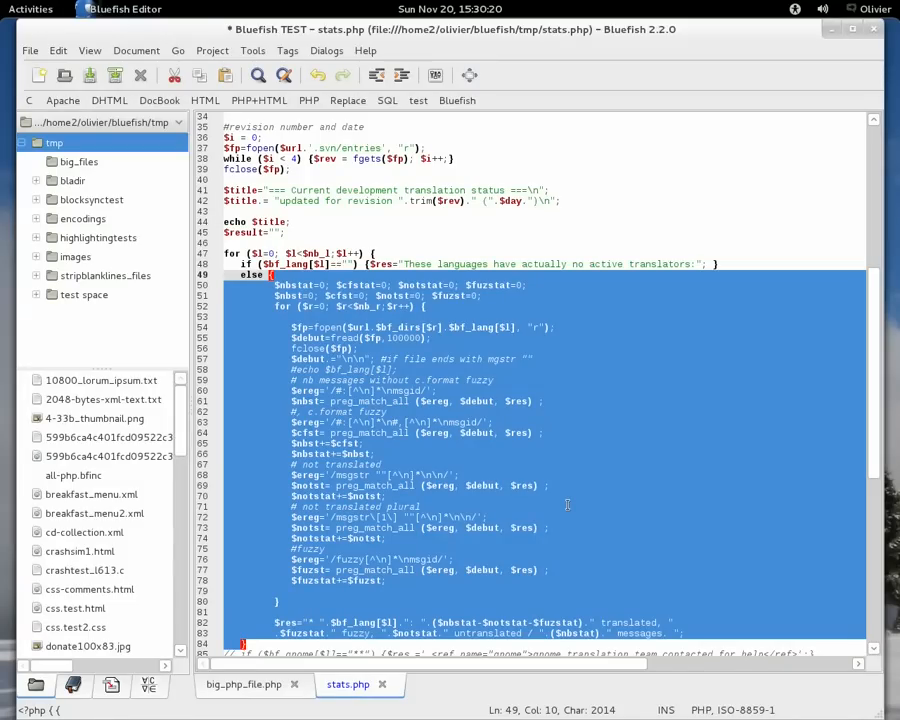
click(436, 432)
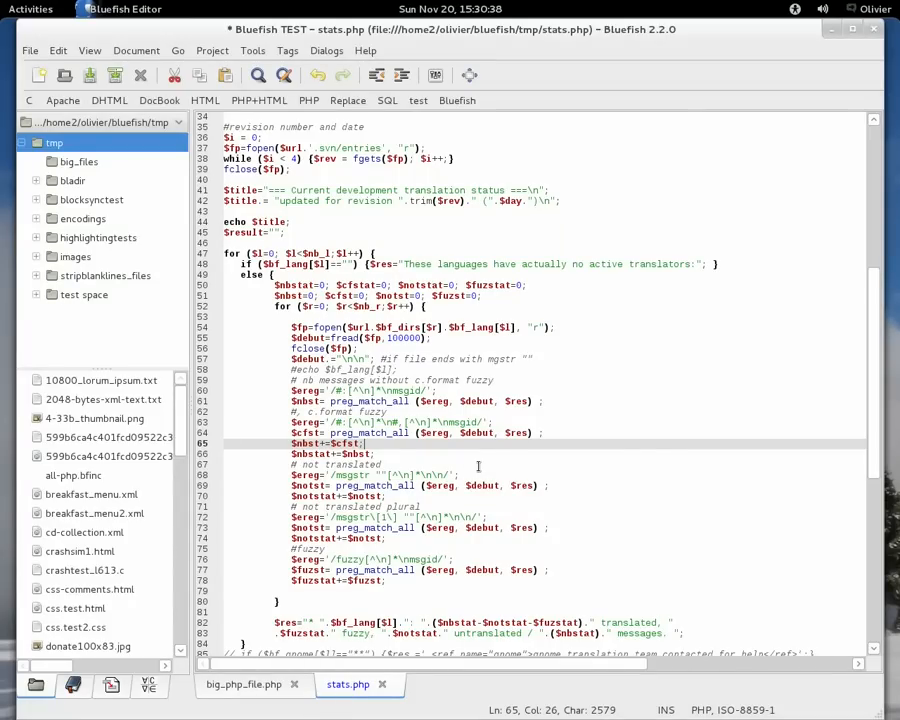
- Insert a rateImage(); call in stats.php via autocompletion from 'rat'
scroll(down, 3)
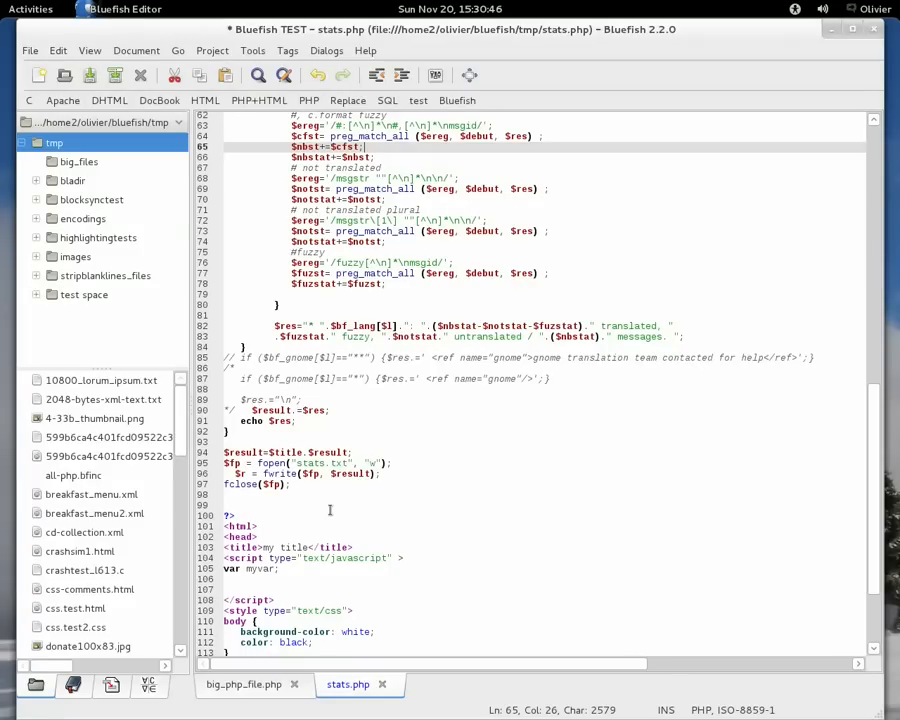
mouse_move(288, 568)
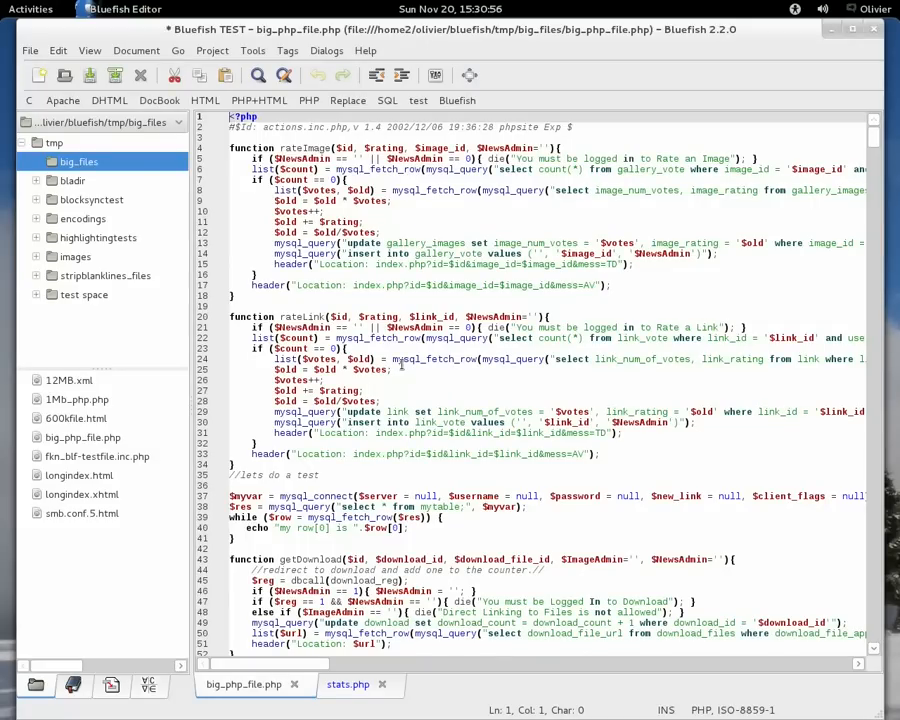
click(348, 684)
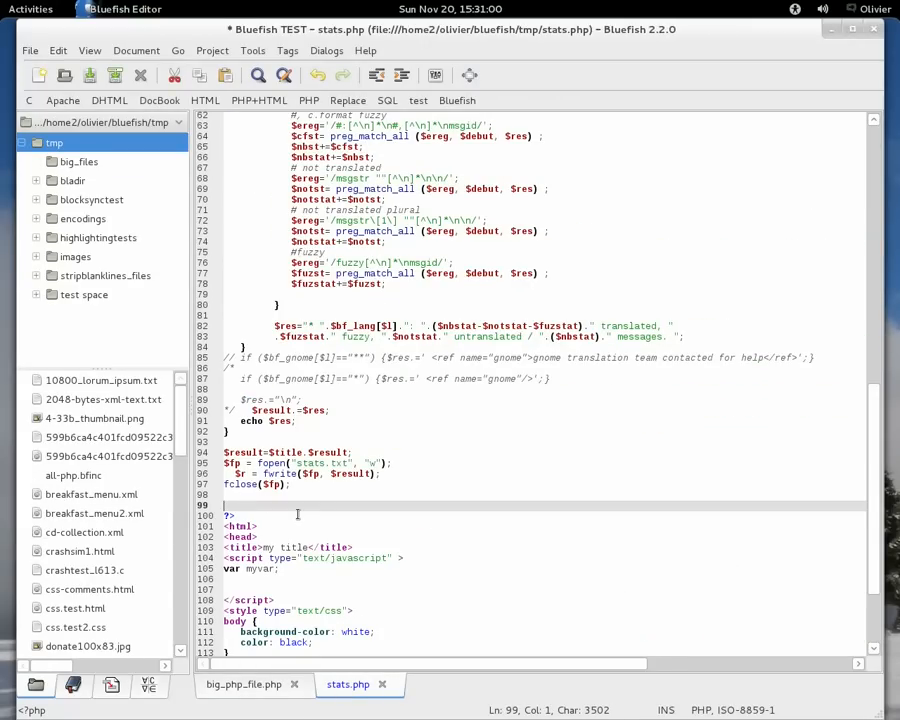
text(rate)
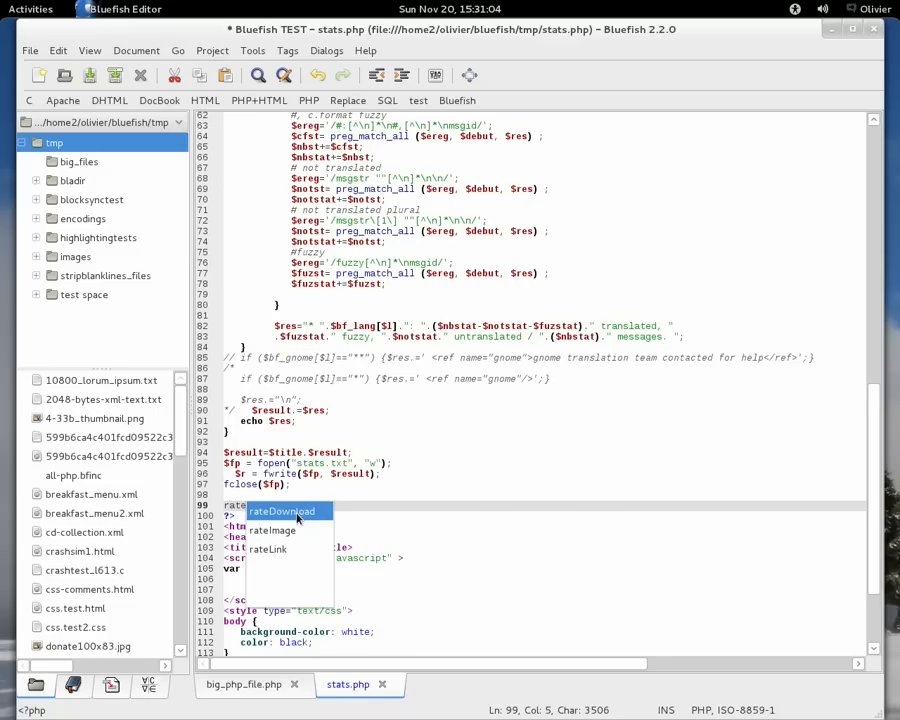
mouse_move(288, 530)
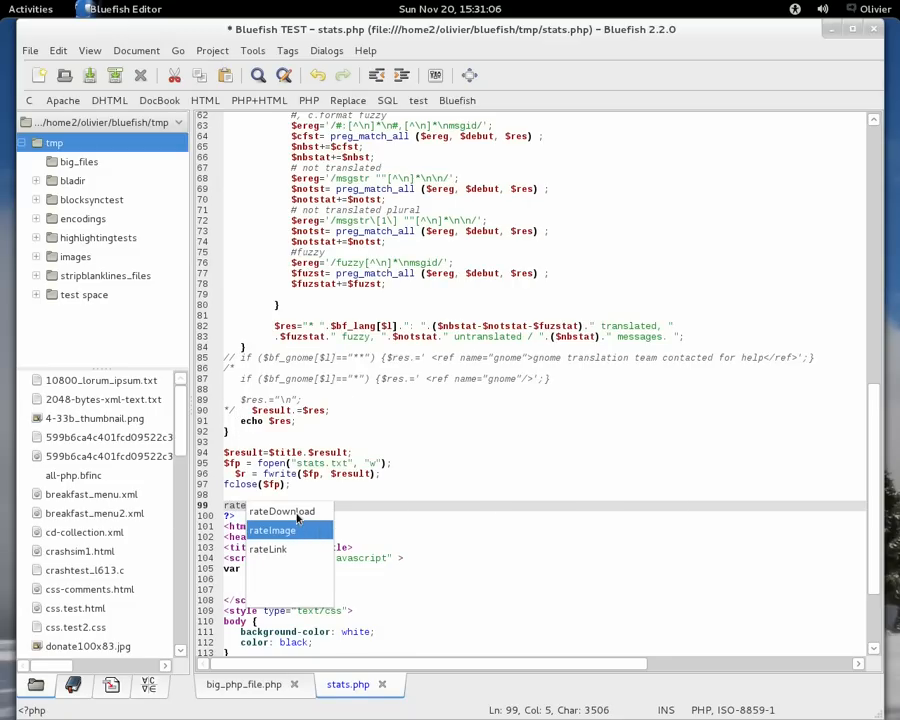
click(272, 528)
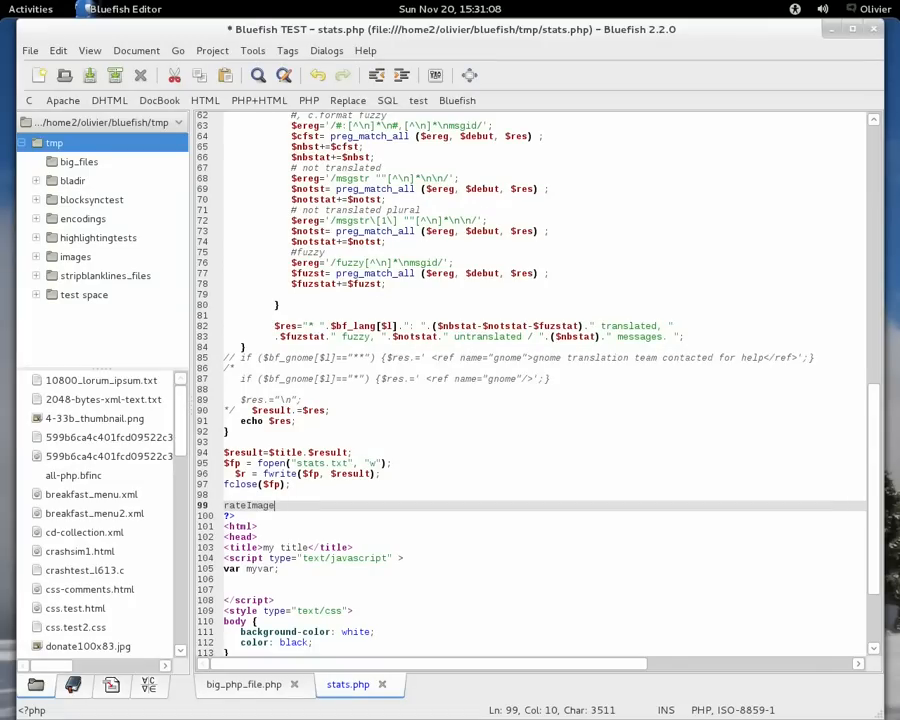
text(();)
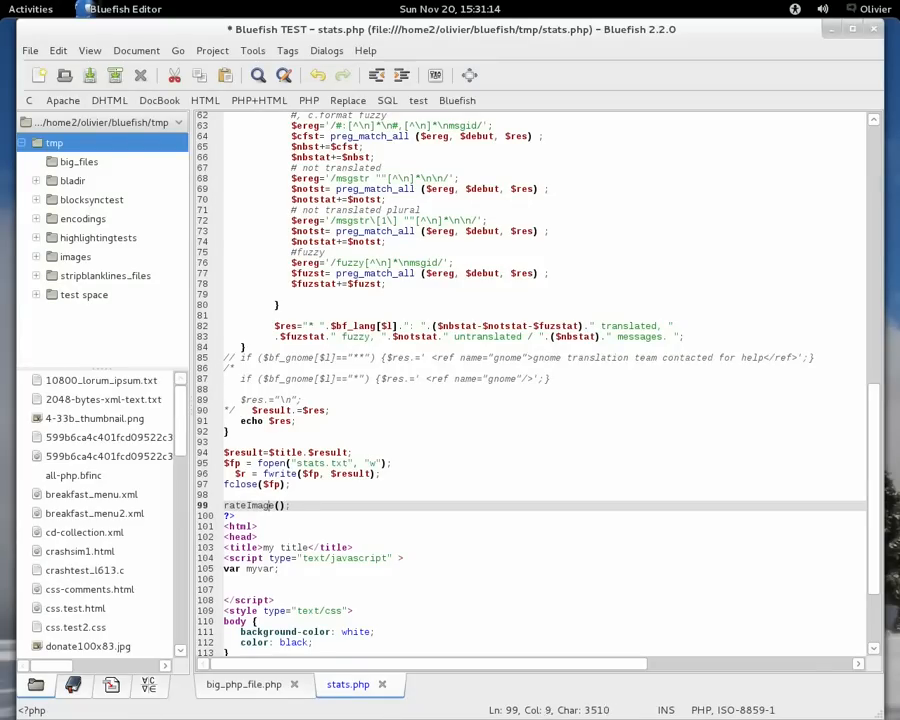
- Jump to the rateImage definition in big_file.php
key(Left)
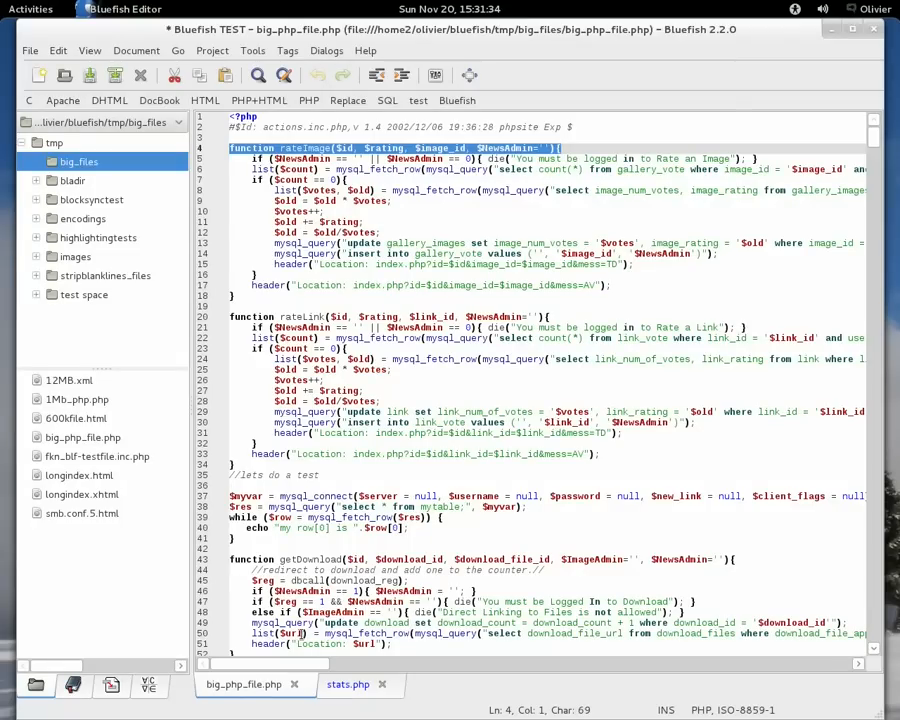
mouse_move(348, 684)
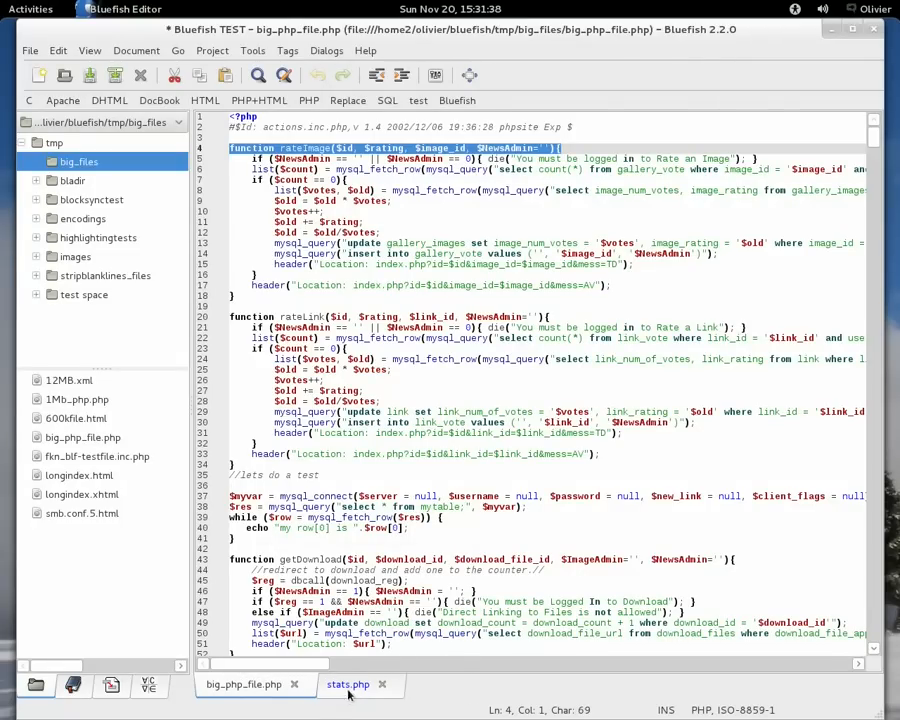
- Return to stats.php and select the word 'translation' in the final paragraph
click(348, 684)
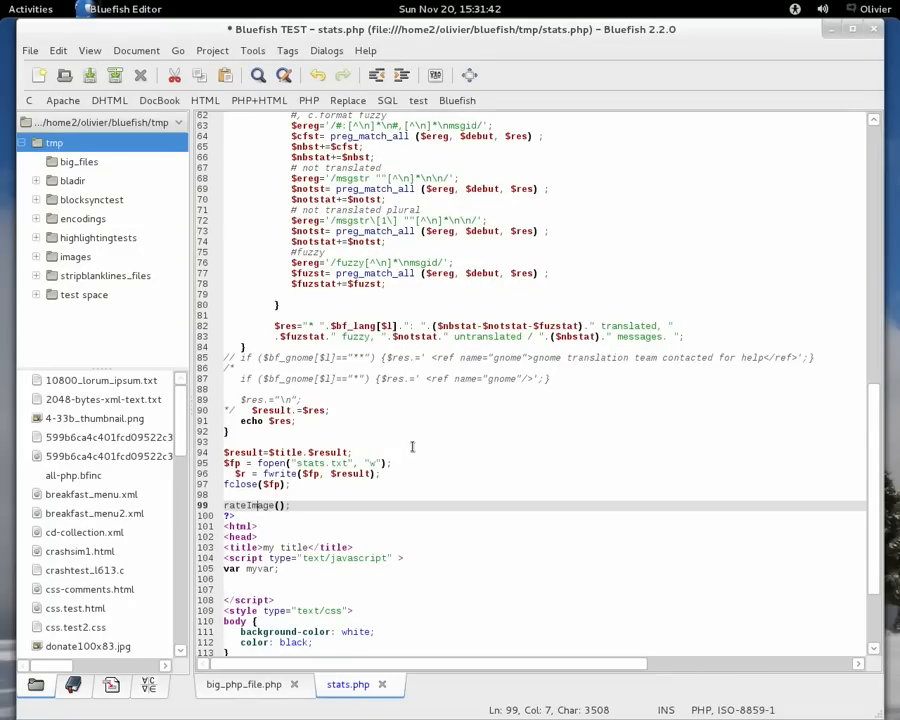
scroll(down, 3)
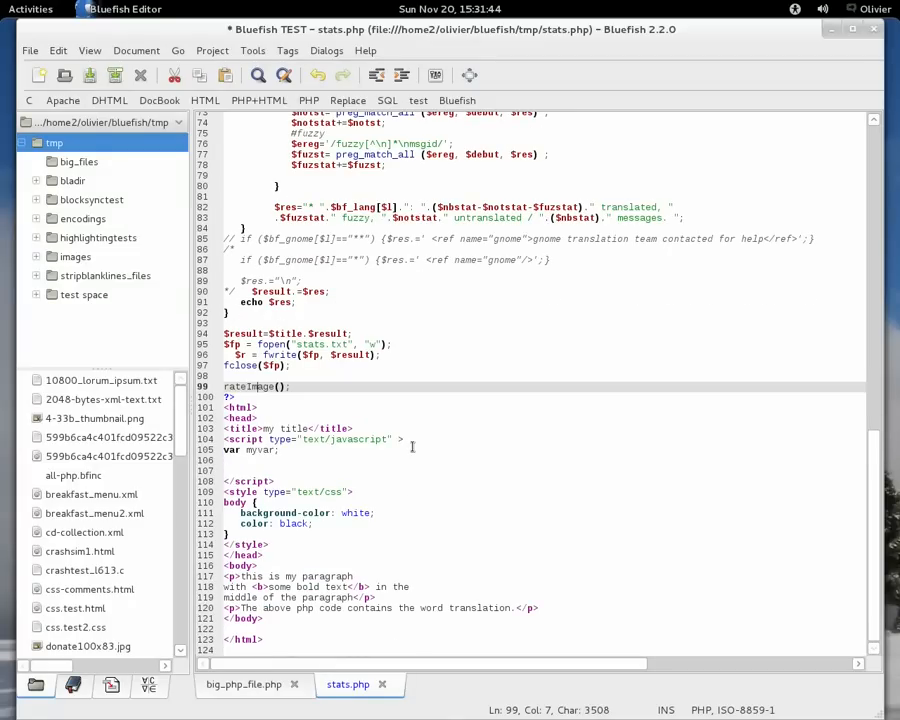
double_click(484, 608)
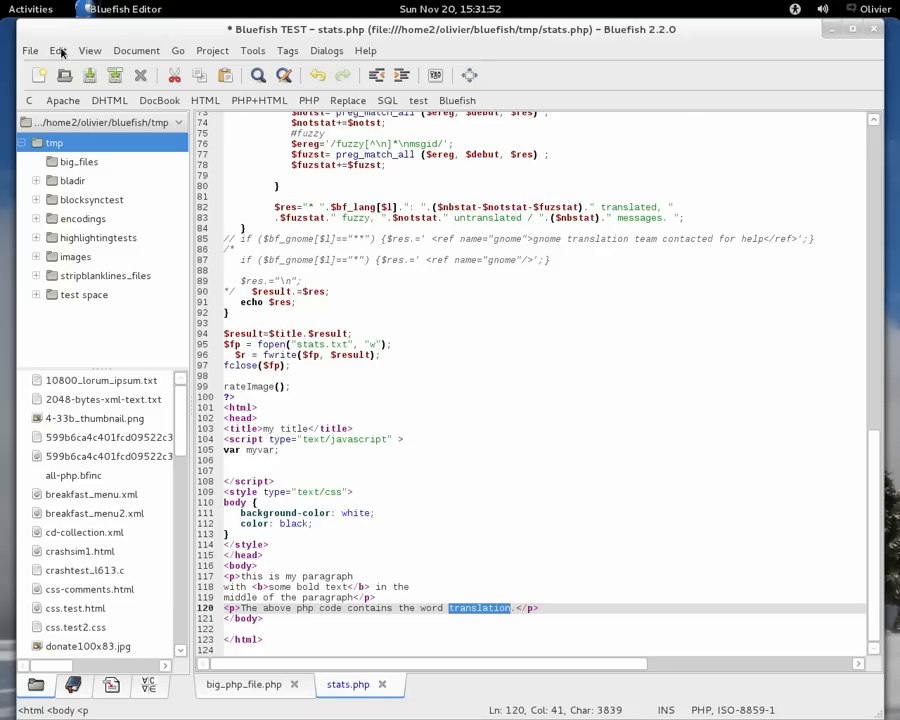
- Find 'translation' from the clipboard in stats.php and step to the next match
click(58, 50)
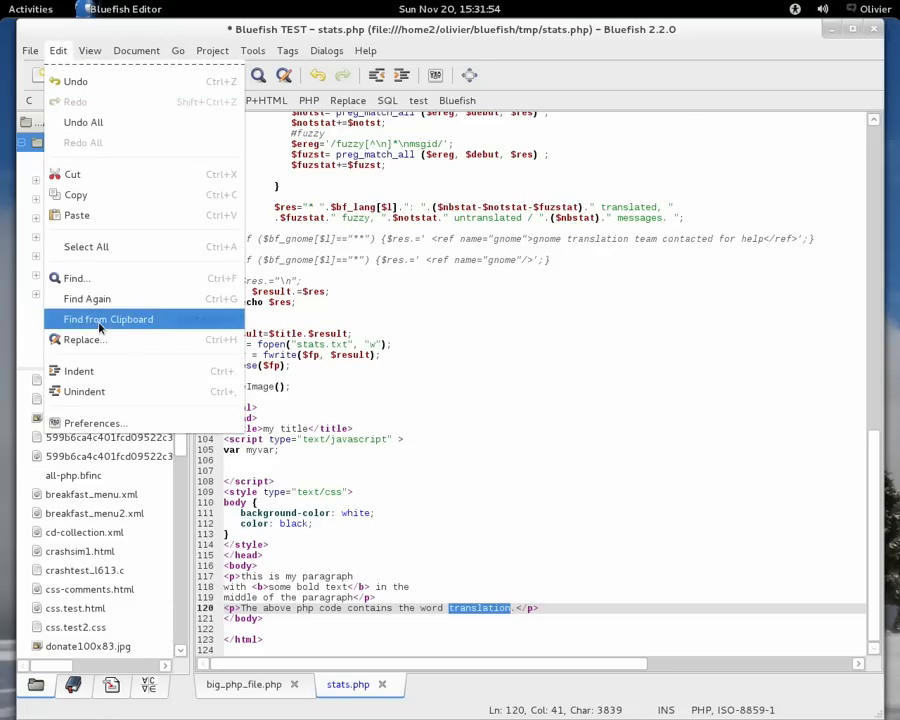
click(108, 320)
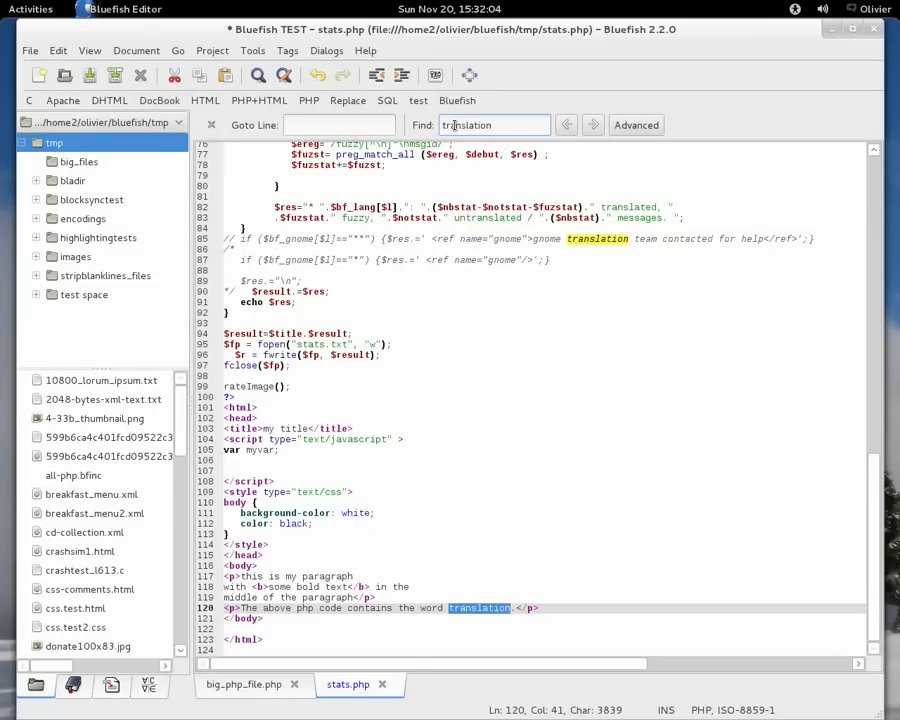
text(translation)
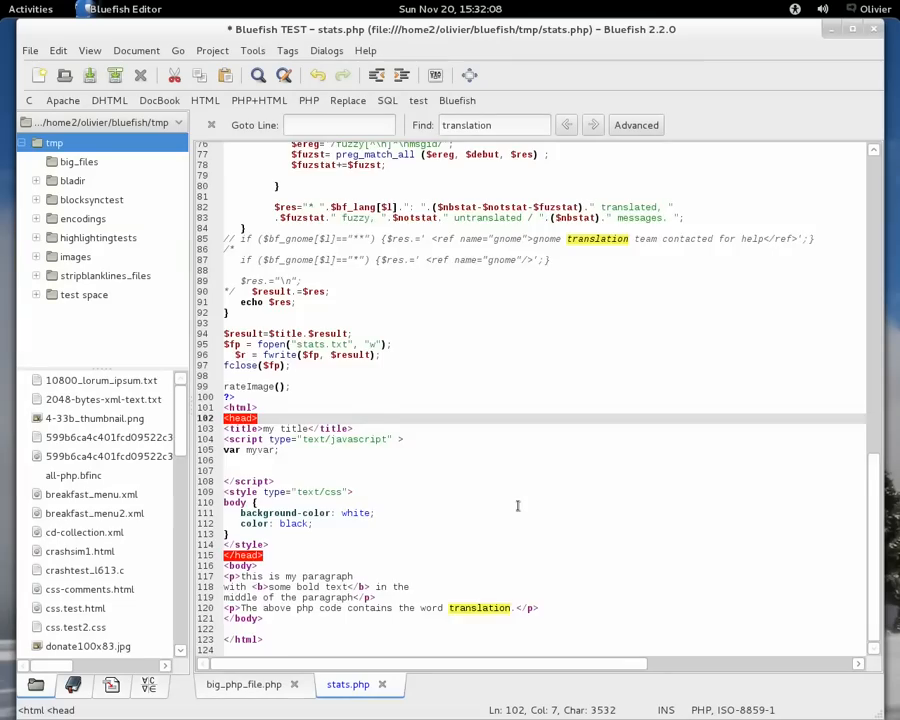
scroll(up, 3)
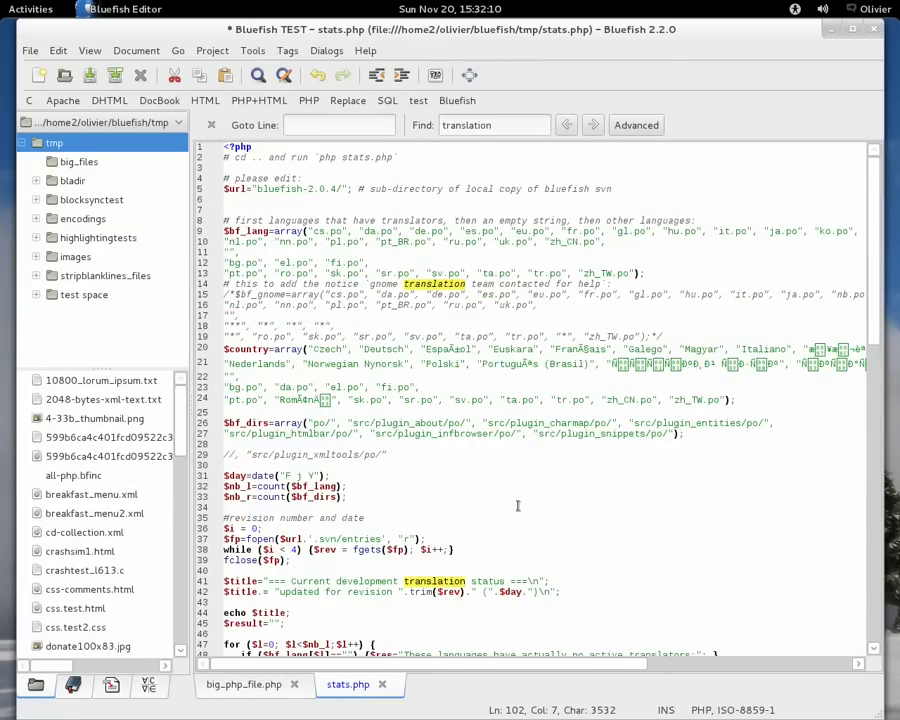
scroll(down, 3)
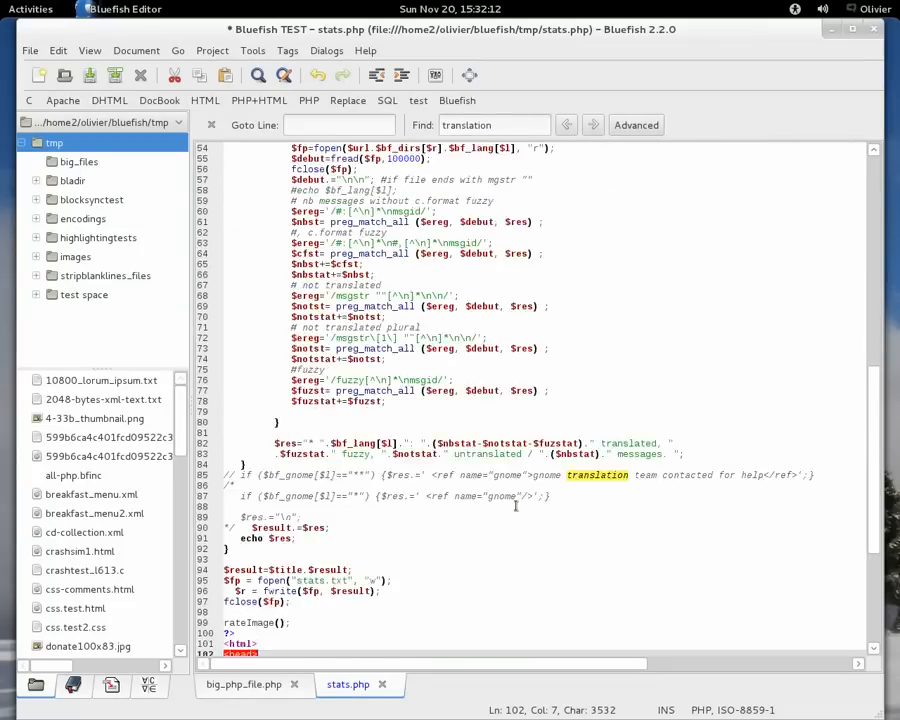
scroll(down, 3)
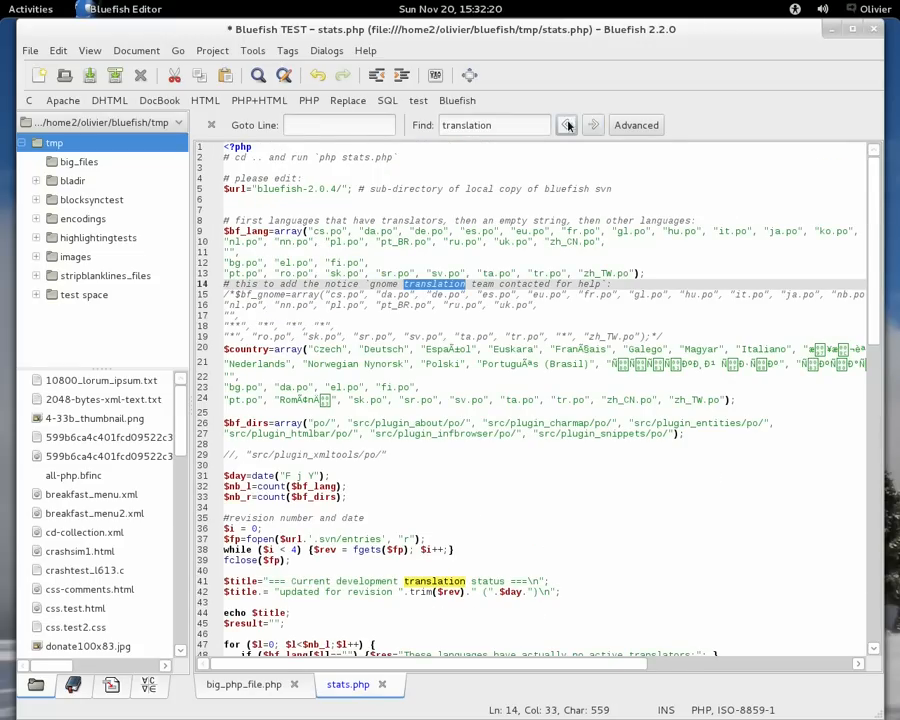
click(592, 124)
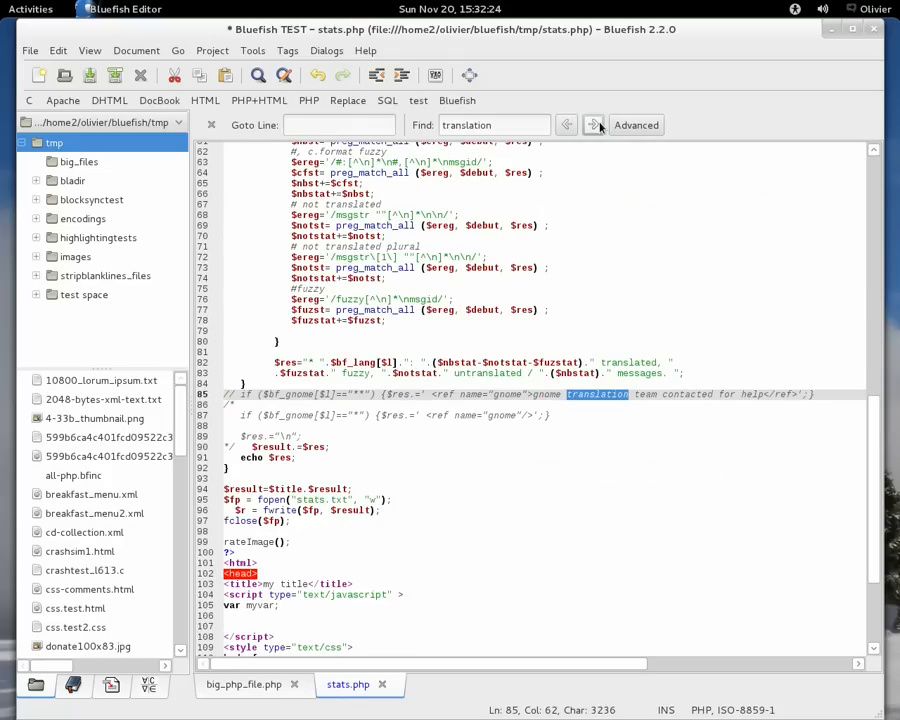
- In advanced Find and Replace, set scope to Files on disk, search 'test' in '*.html' files
click(636, 124)
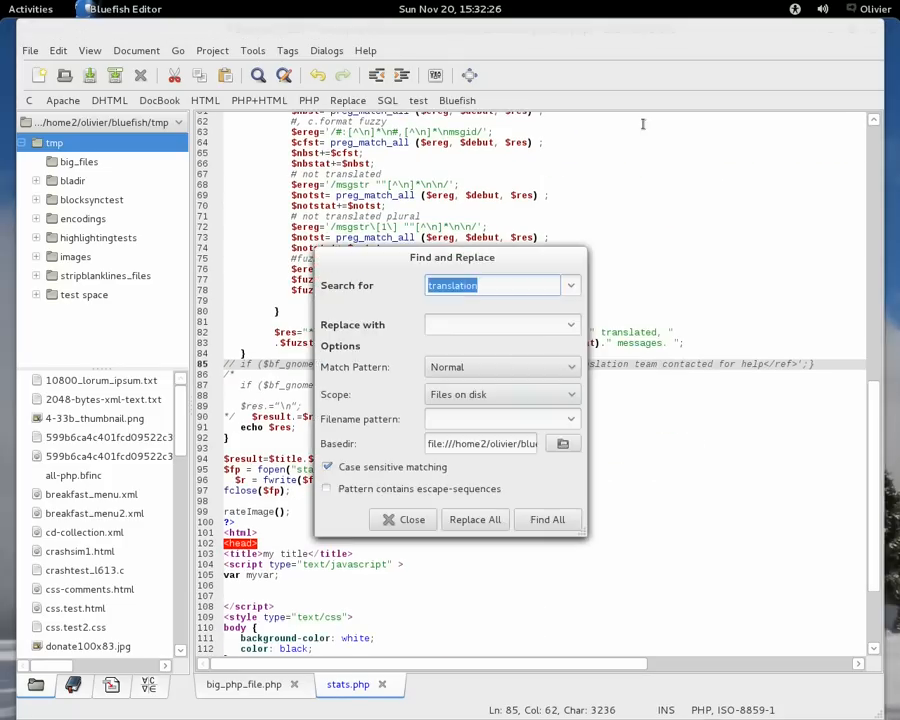
mouse_move(476, 354)
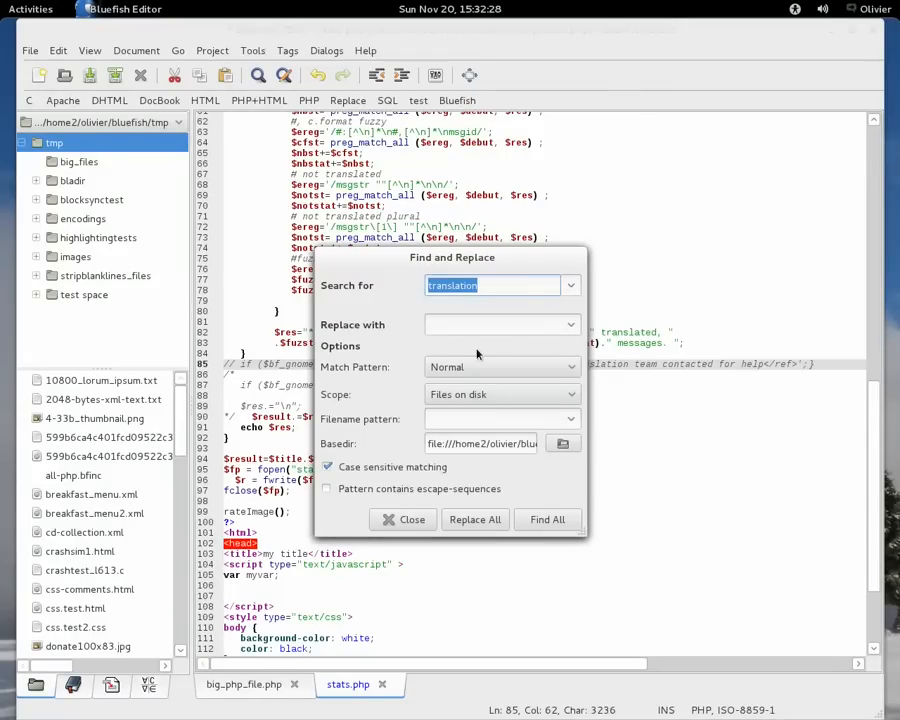
click(492, 324)
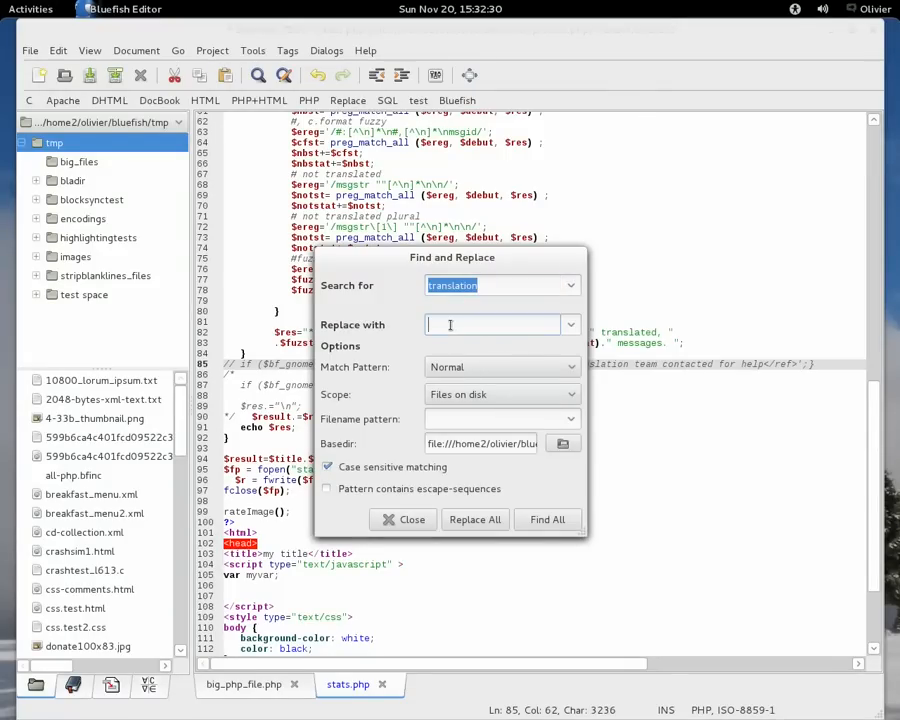
click(500, 366)
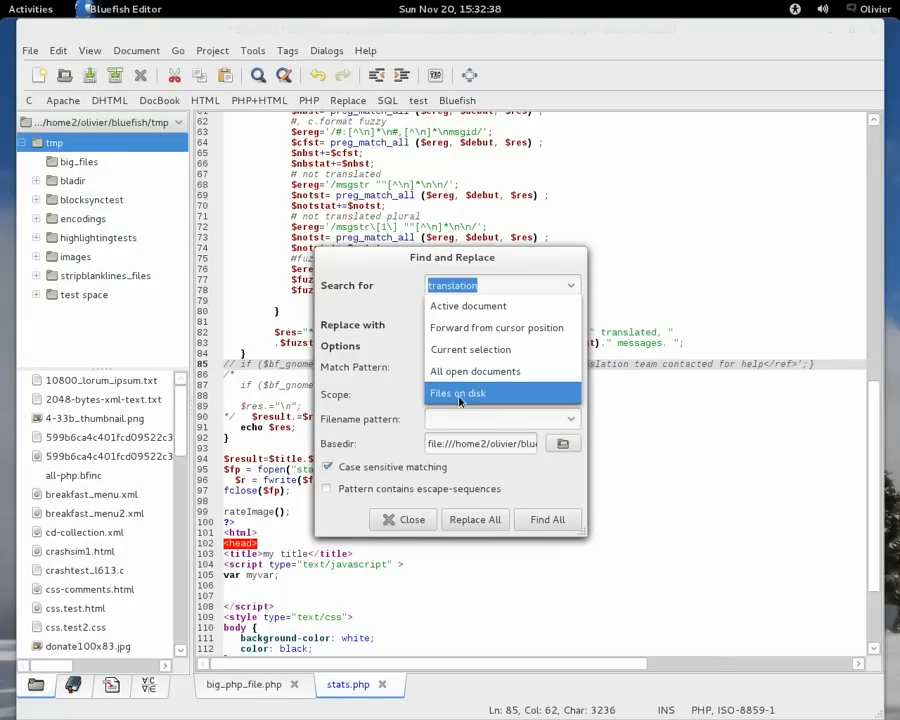
mouse_move(490, 392)
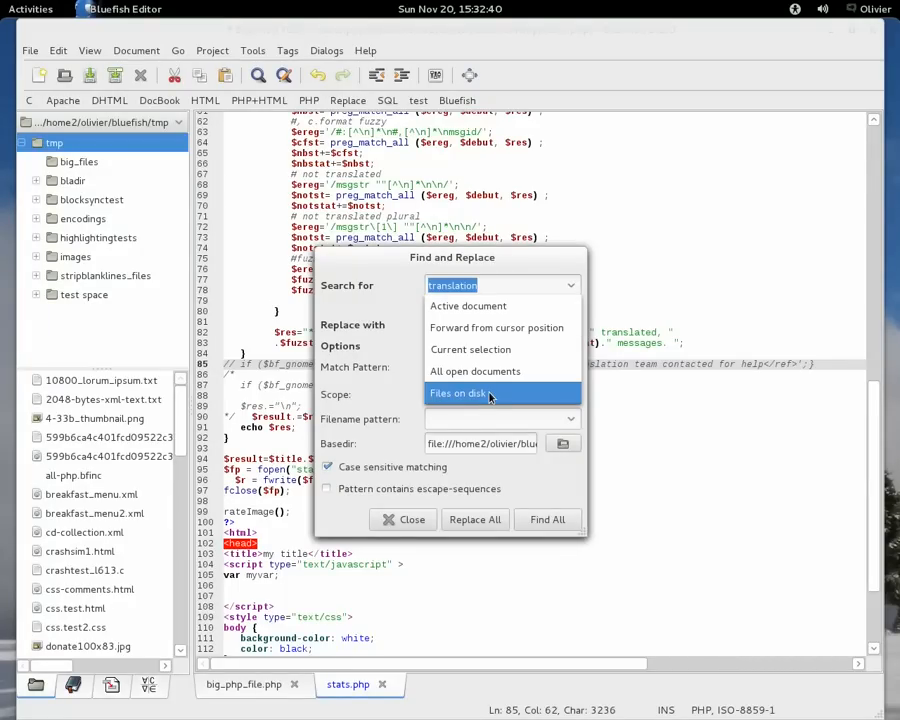
click(470, 392)
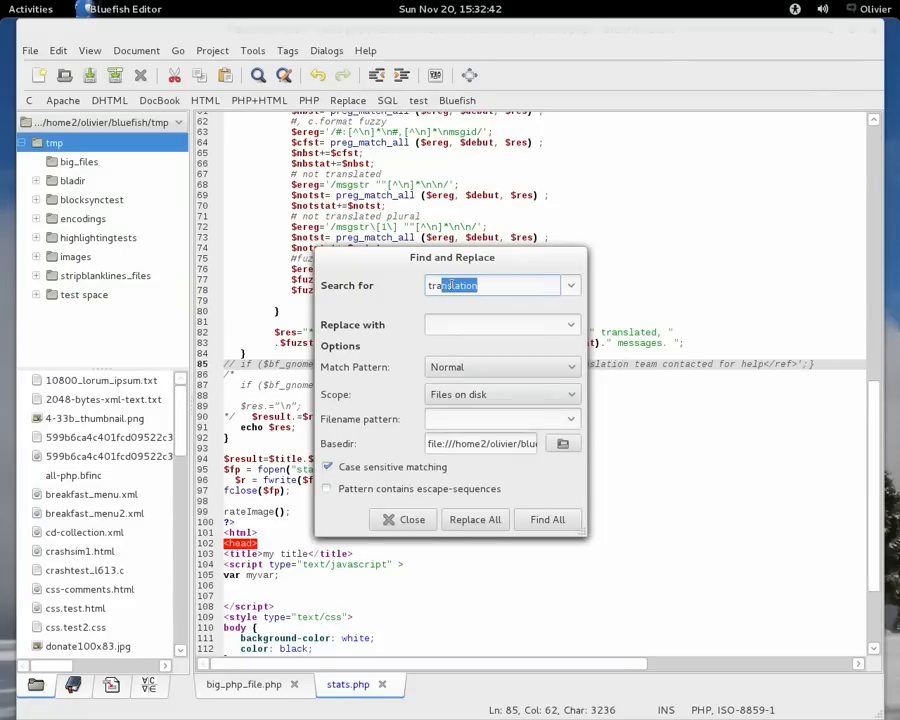
text(test)
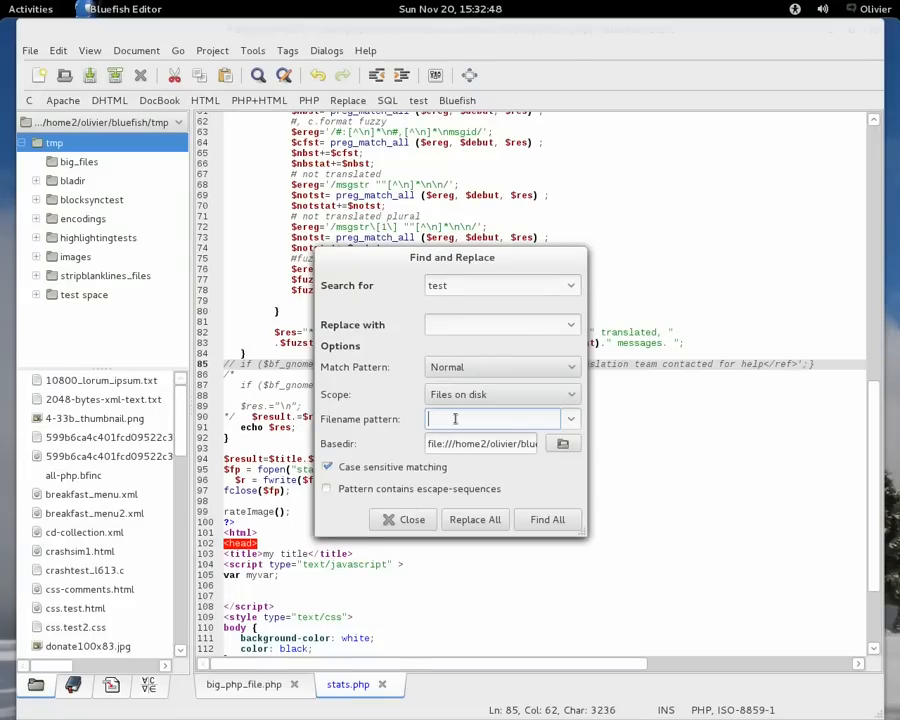
text(*.html)
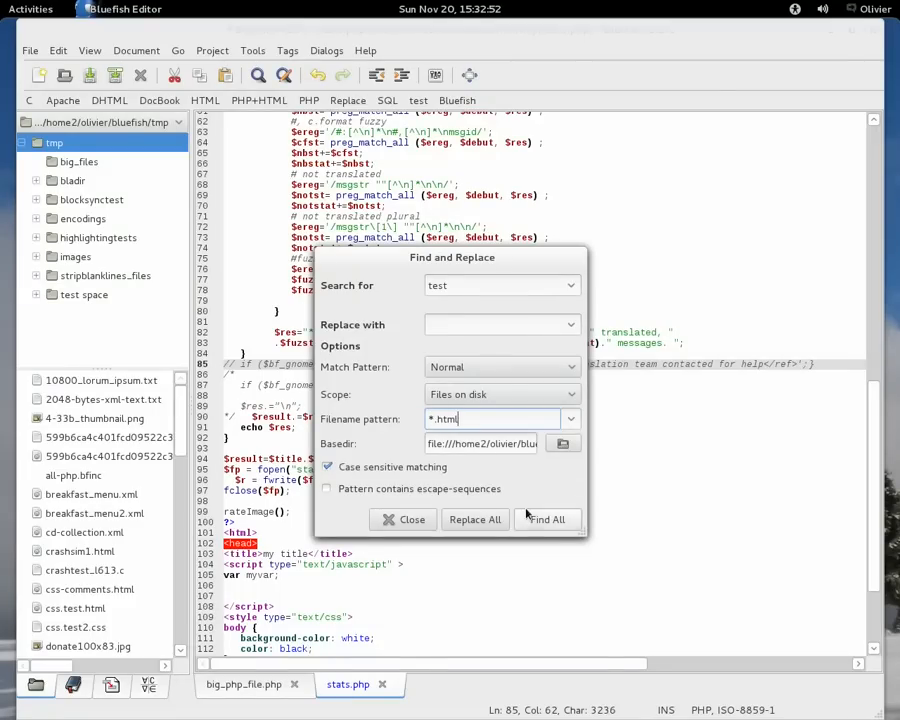
- Run Find All for 'test' across the *.html files on disk, listing every matching line
click(546, 520)
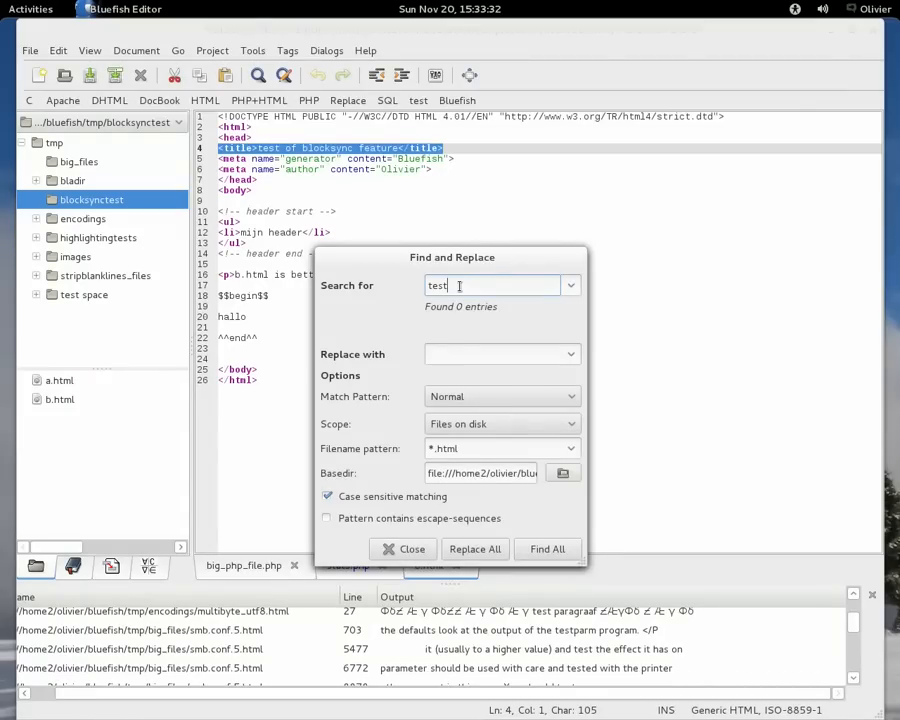
click(492, 354)
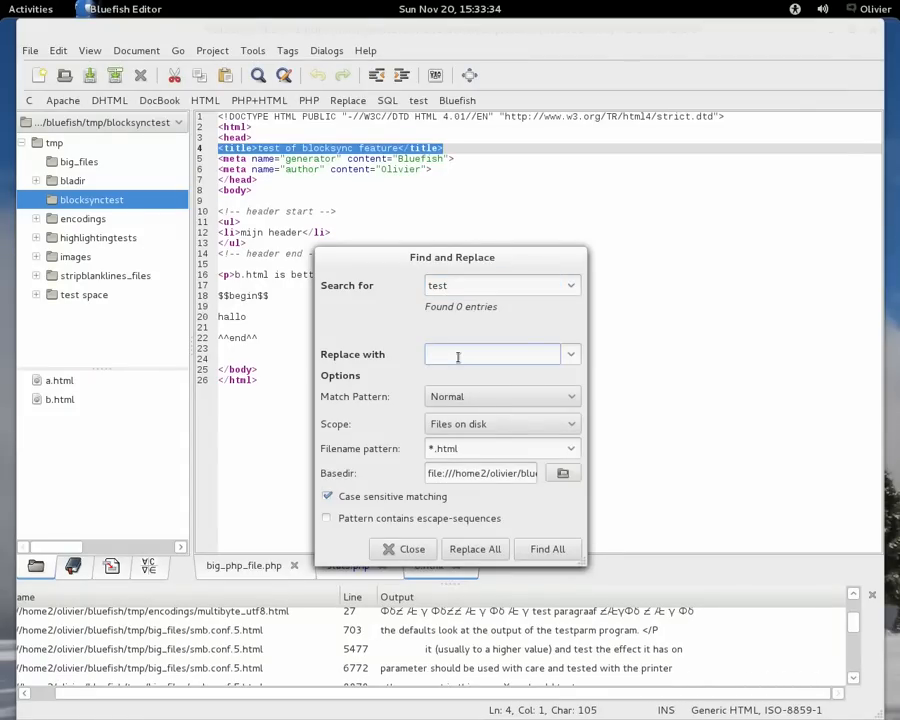